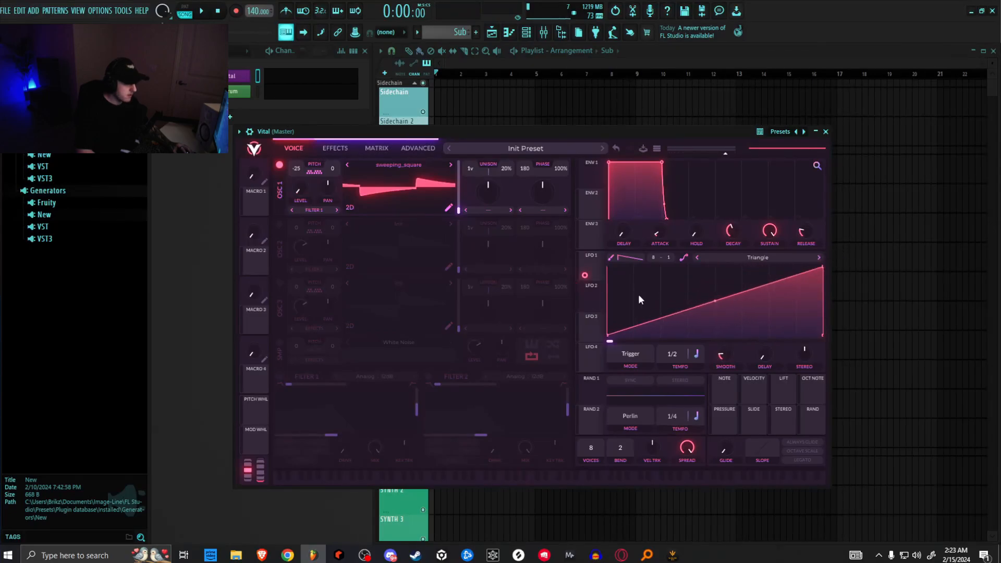
pyautogui.moveTo(562, 295)
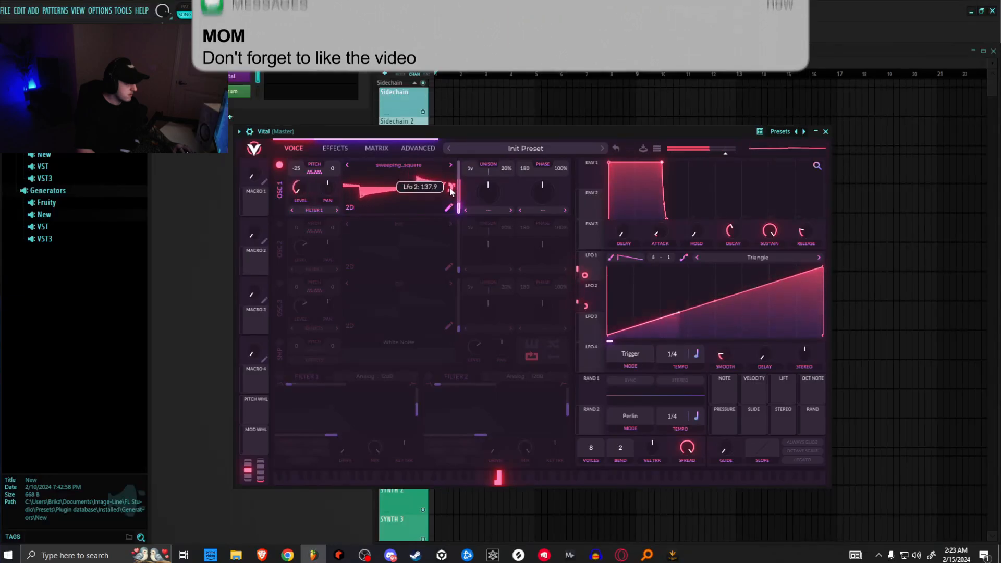
# - Switch Vital to its effects settings
pyautogui.click(335, 148)
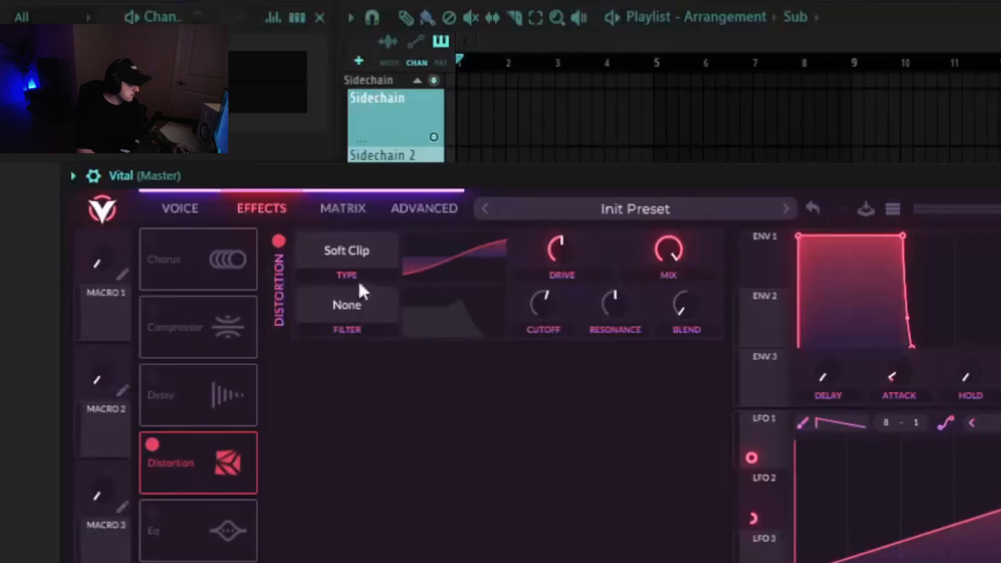
# - Set Vital's distortion type to Down Sample and raise drive to about 9.4 dB
pyautogui.click(347, 251)
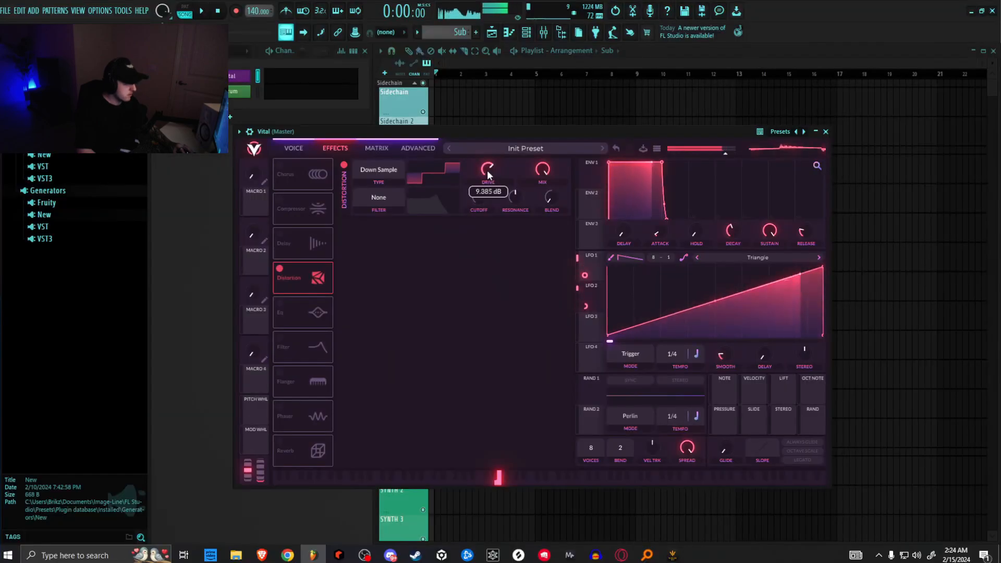
pyautogui.moveTo(487, 169); pyautogui.dragTo(487, 162)
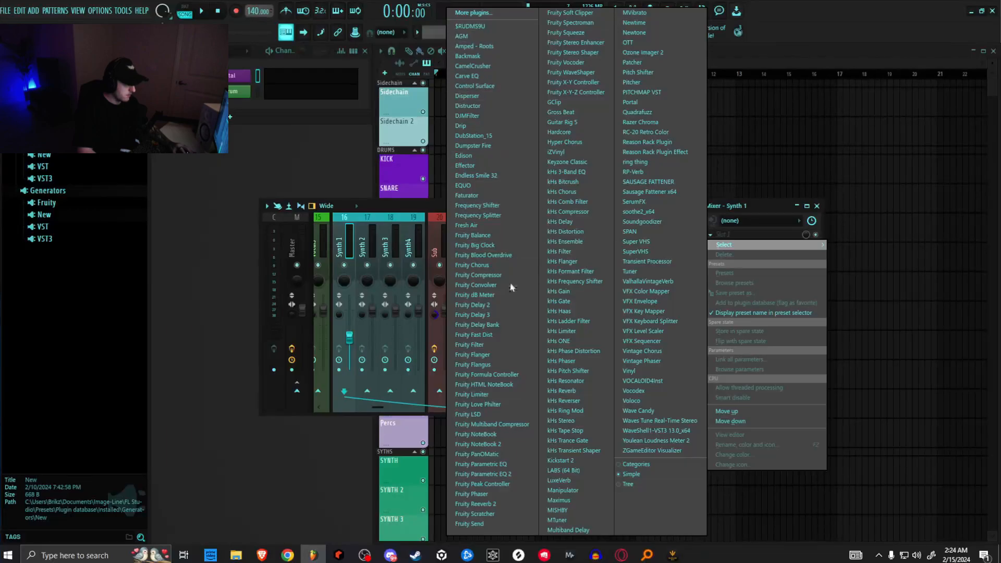
# - Pick an effect plugin from the Synth 1 mixer track's plugin list
pyautogui.click(626, 43)
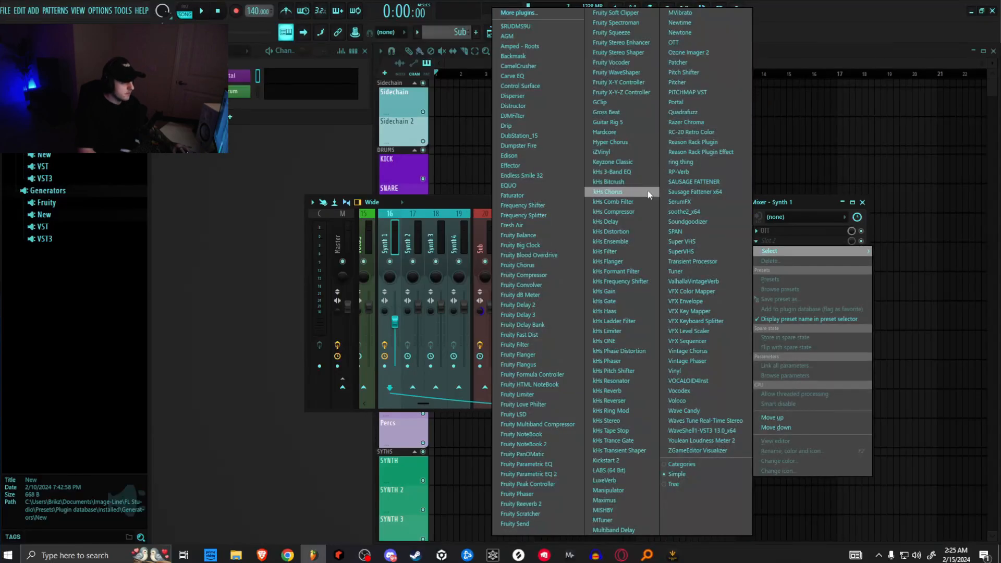
pyautogui.moveTo(617, 340)
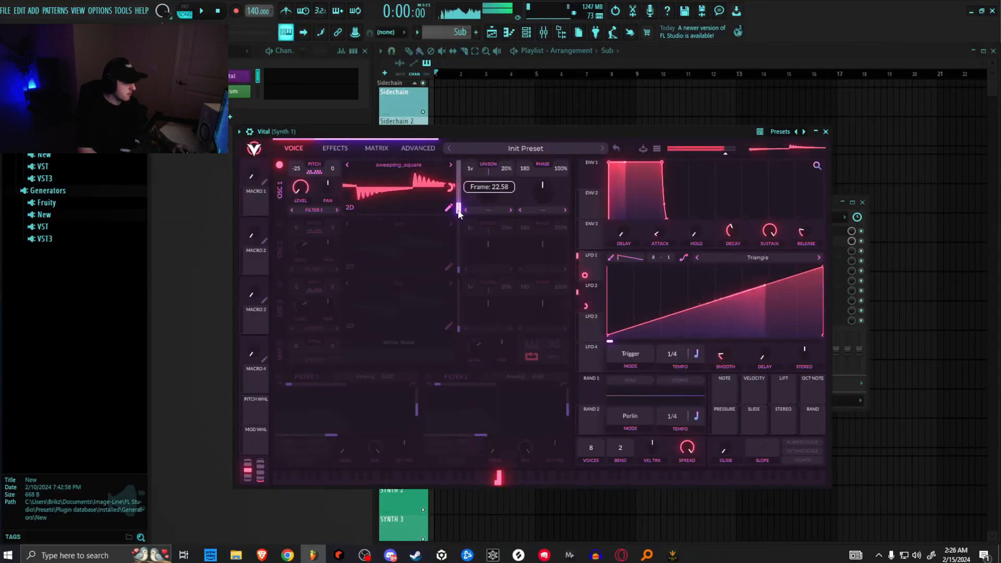
# - Set the OSC 1 wavetable frame to 22.58 and the down-sample drive to 12.84 dB
pyautogui.moveTo(458, 210); pyautogui.dragTo(461, 210)
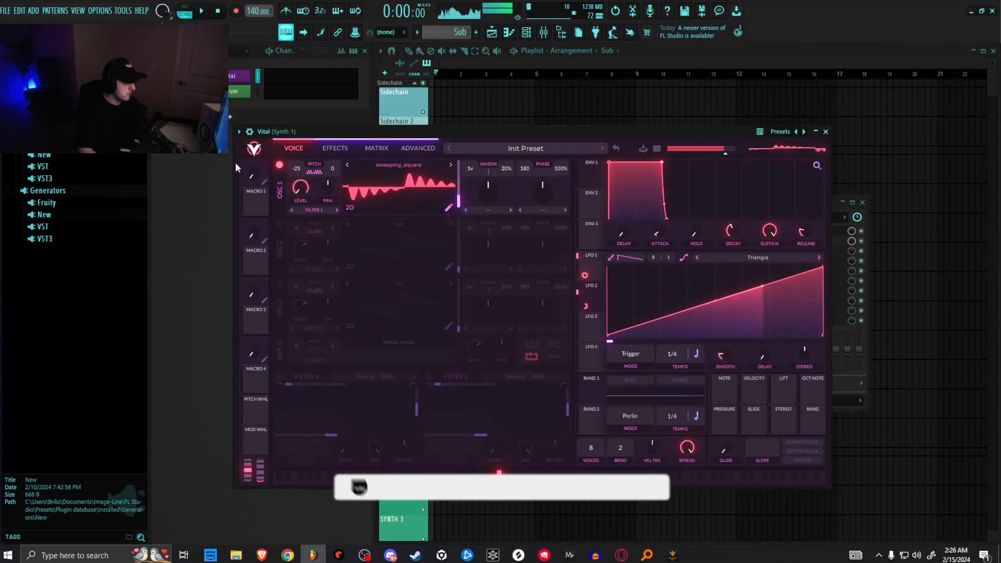
pyautogui.click(334, 147)
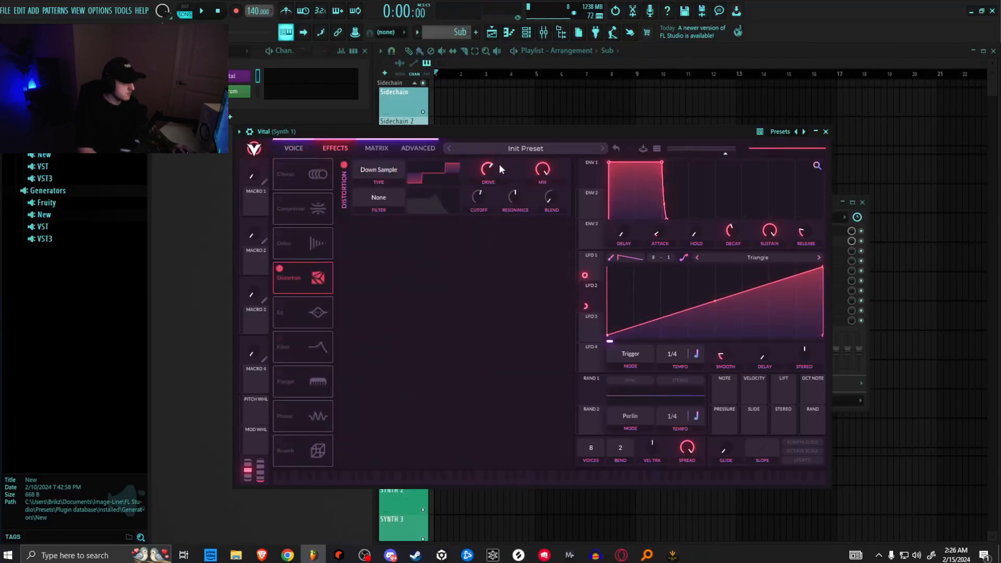
pyautogui.click(293, 148)
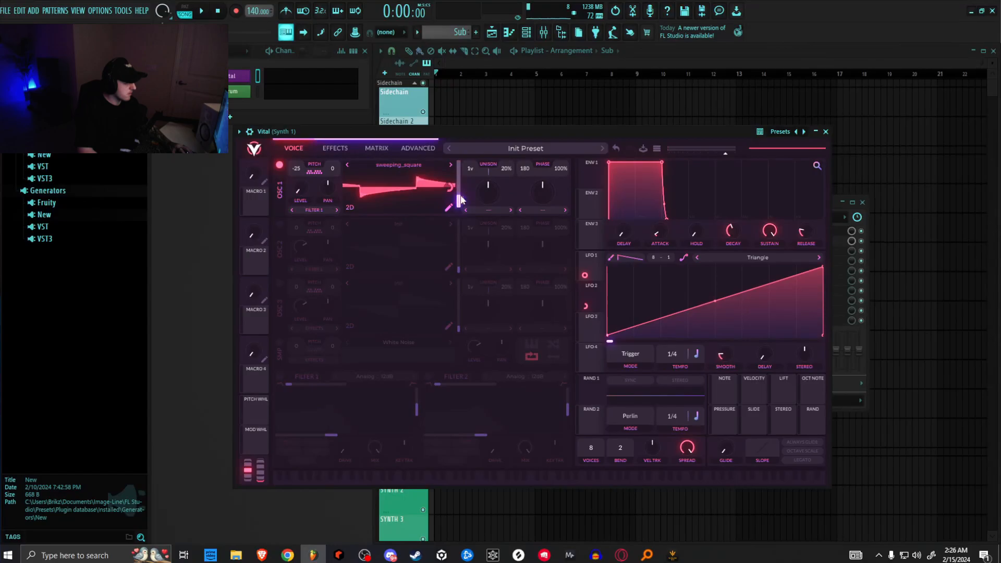
pyautogui.click(334, 148)
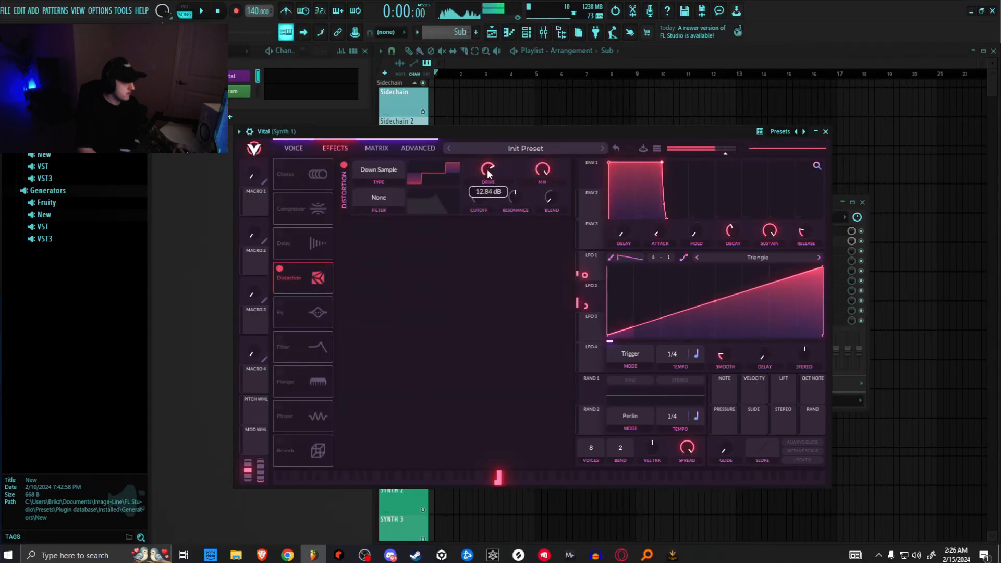
pyautogui.moveTo(487, 169); pyautogui.dragTo(487, 211)
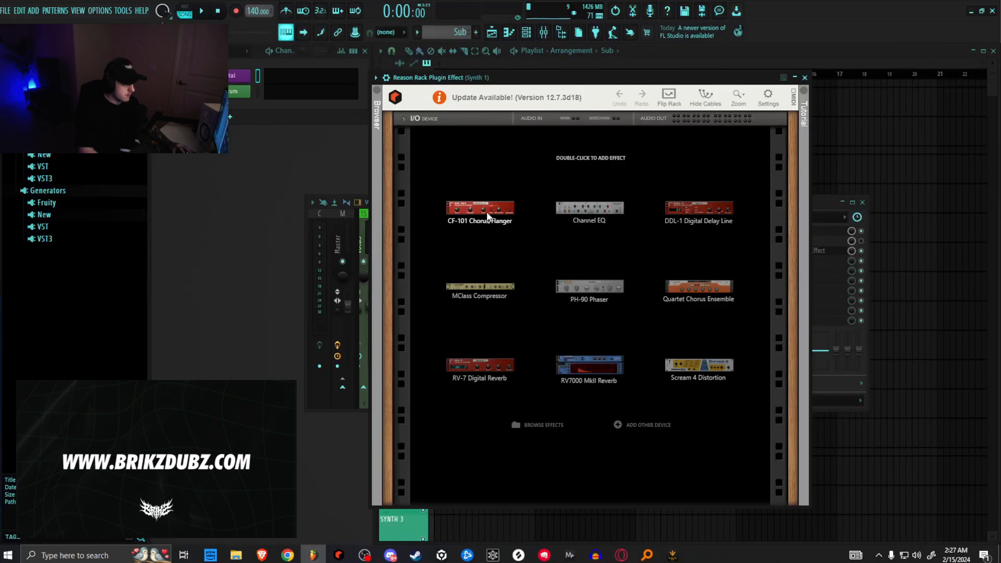
# - Add a CF-101 Chorus/Flanger to the rack with feedback at 0
pyautogui.doubleClick(479, 208)
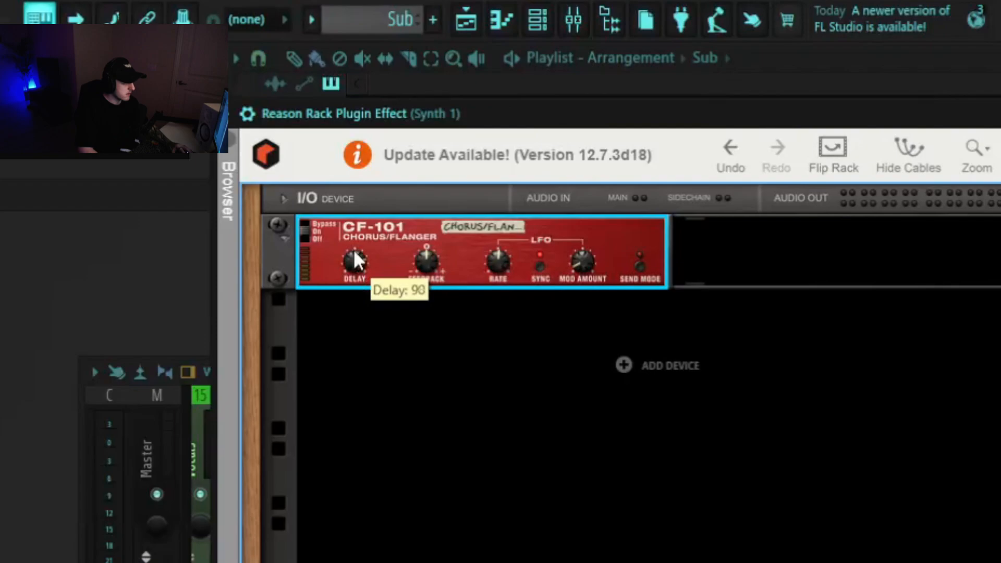
pyautogui.moveTo(438, 268)
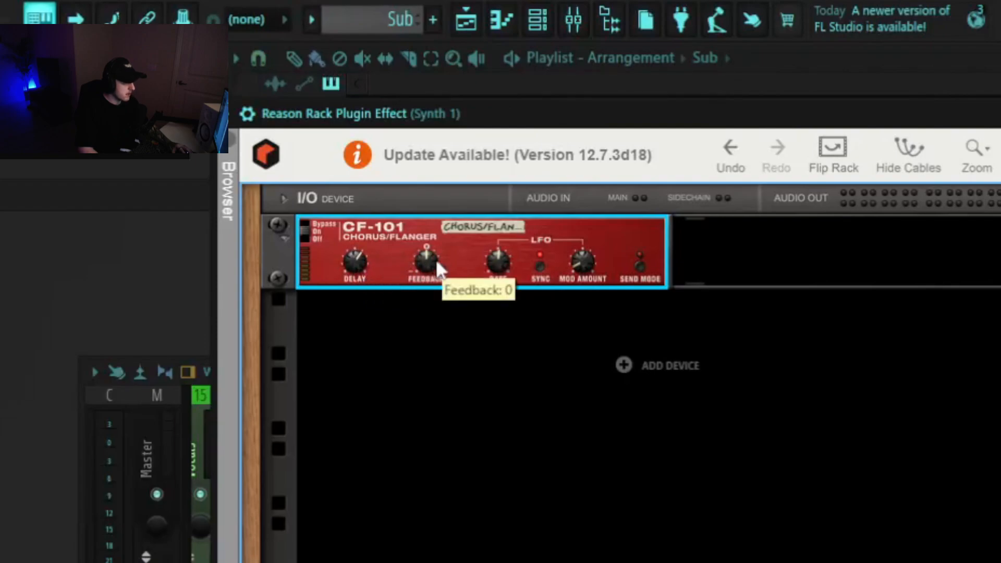
pyautogui.moveTo(425, 261); pyautogui.dragTo(425, 288)
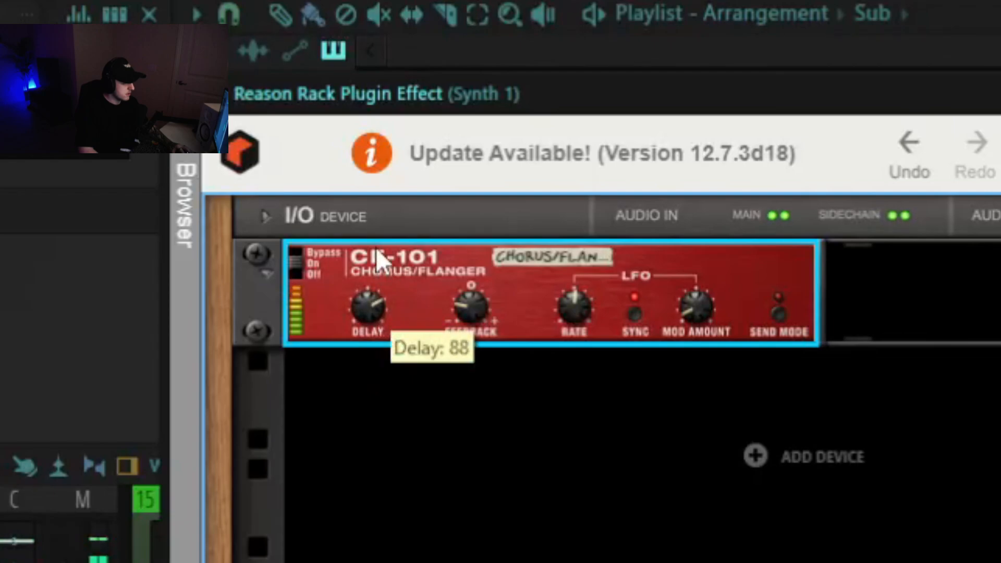
# - Set the CF-101 delay to about 94 and modulation amount to 67
pyautogui.moveTo(367, 310); pyautogui.dragTo(380, 300)
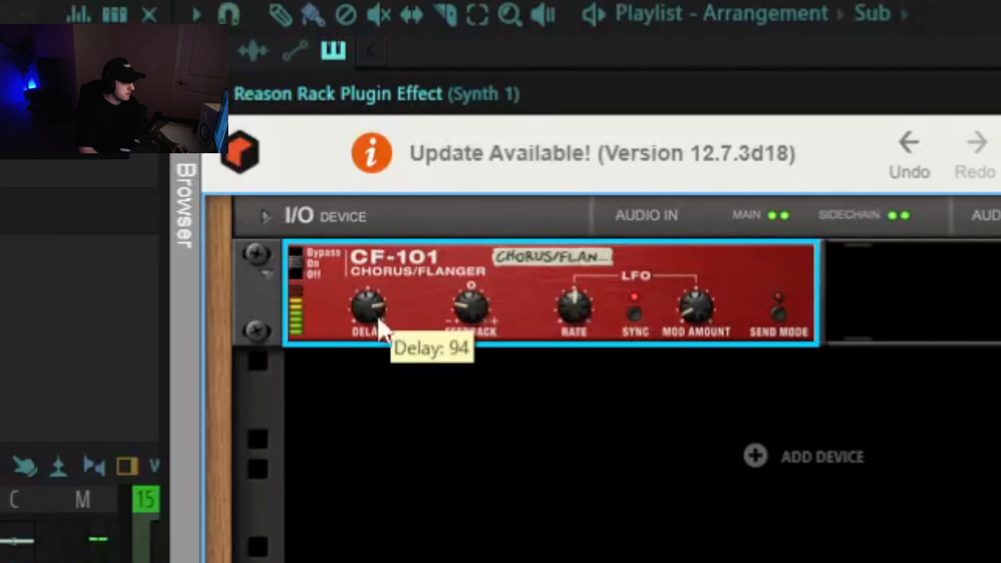
pyautogui.moveTo(367, 310); pyautogui.dragTo(380, 336)
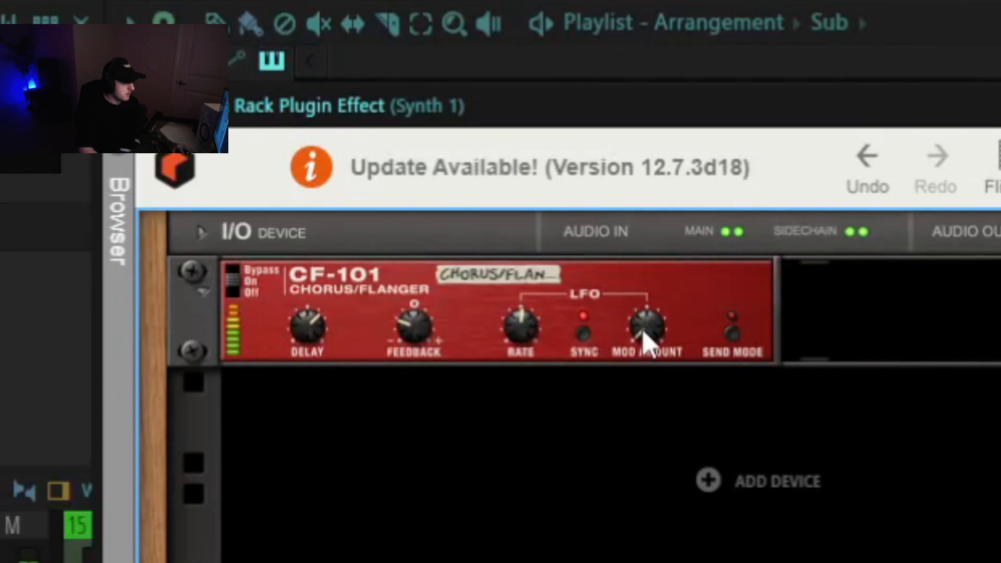
pyautogui.moveTo(646, 329); pyautogui.dragTo(646, 313)
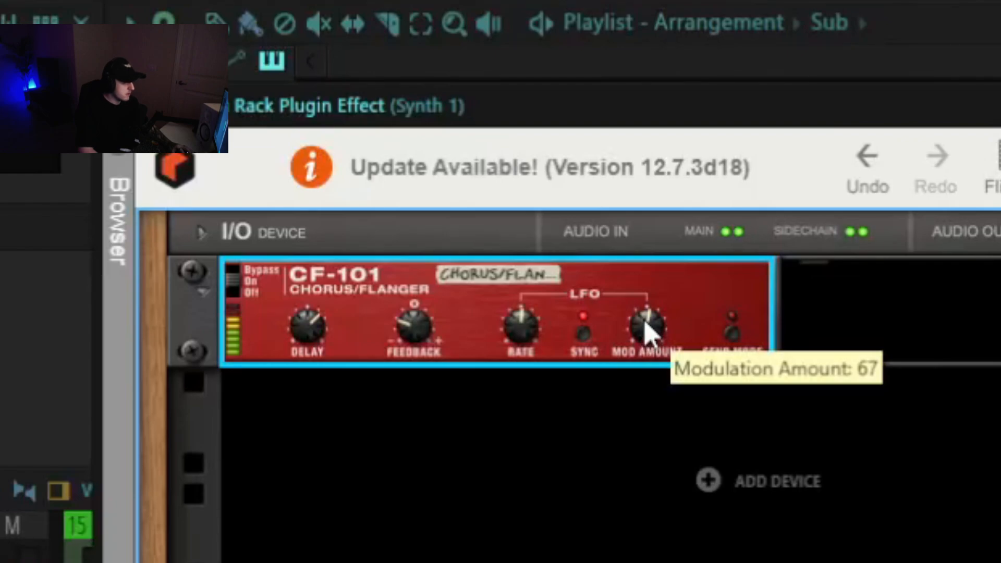
pyautogui.moveTo(646, 329); pyautogui.dragTo(632, 383)
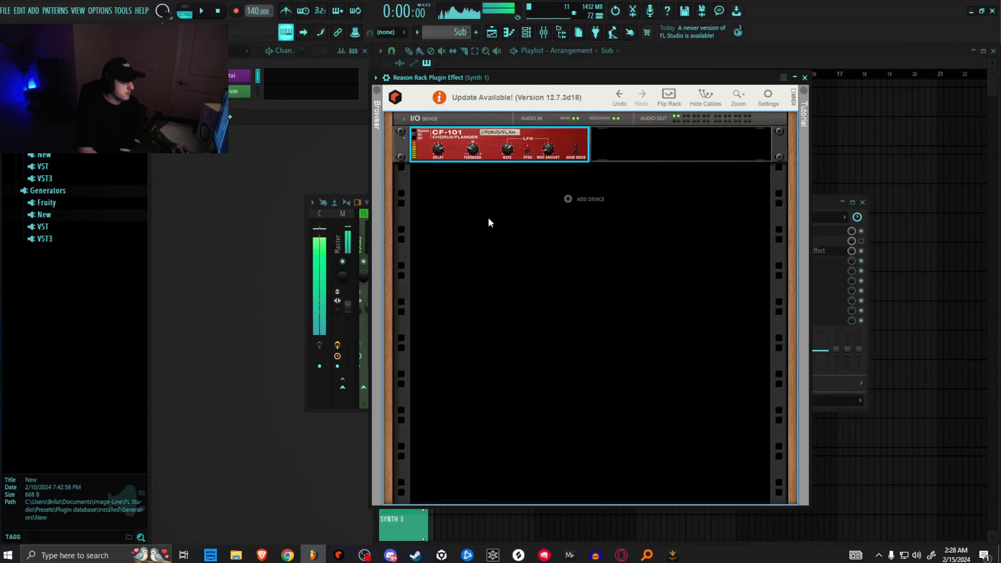
pyautogui.moveTo(480, 231)
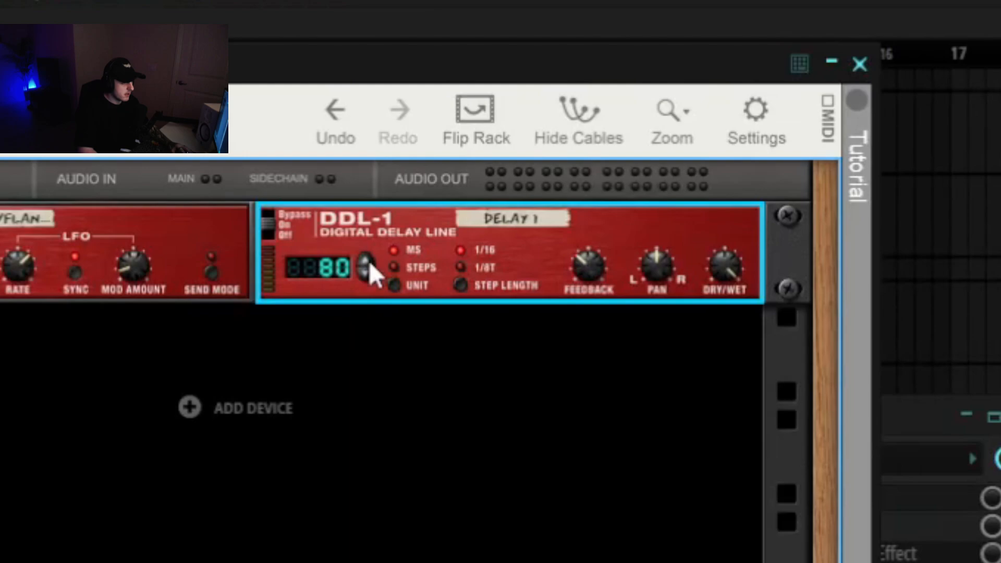
# - Increase the DDL-1 delay line's delay time
pyautogui.click(366, 263)
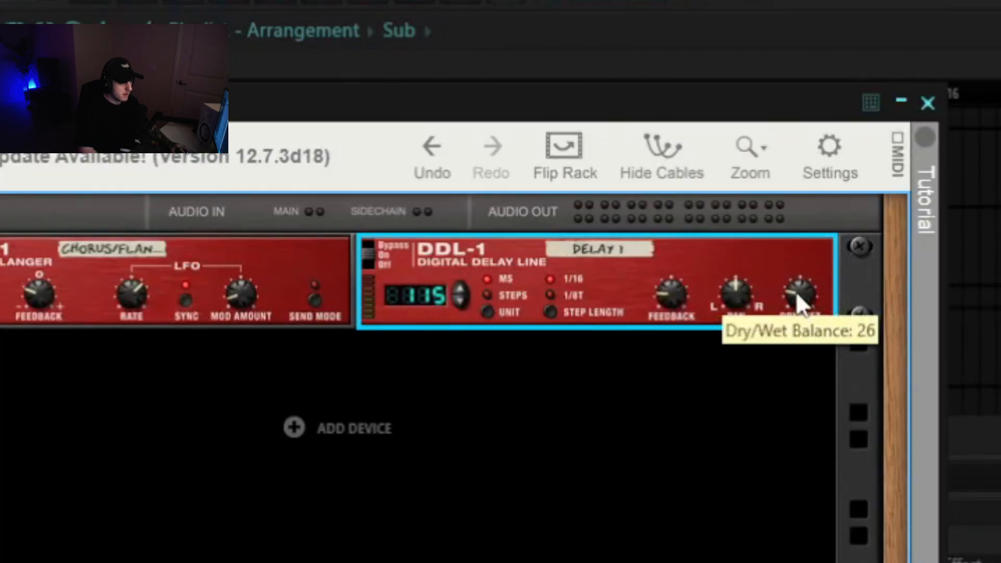
pyautogui.moveTo(622, 326)
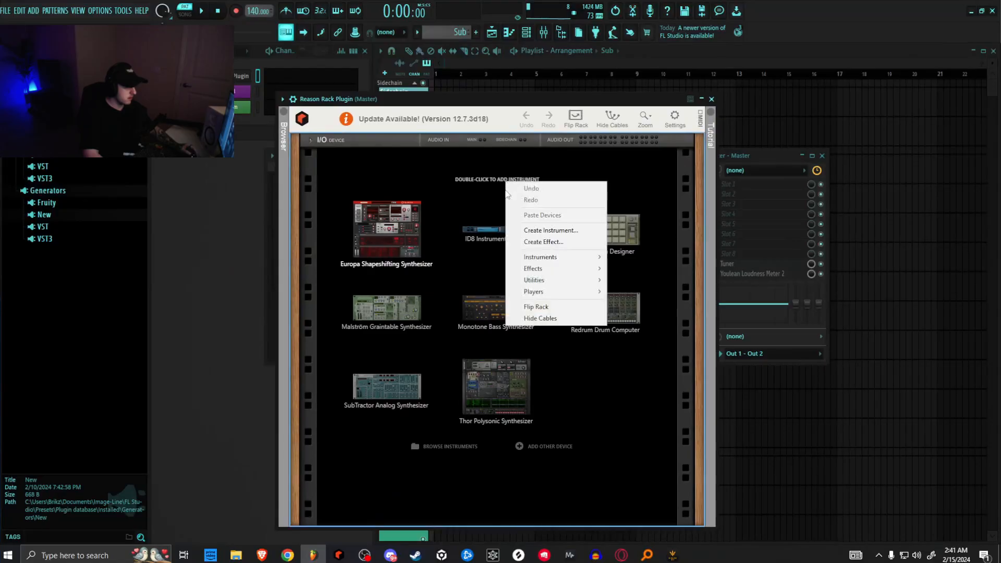
pyautogui.moveTo(534, 279)
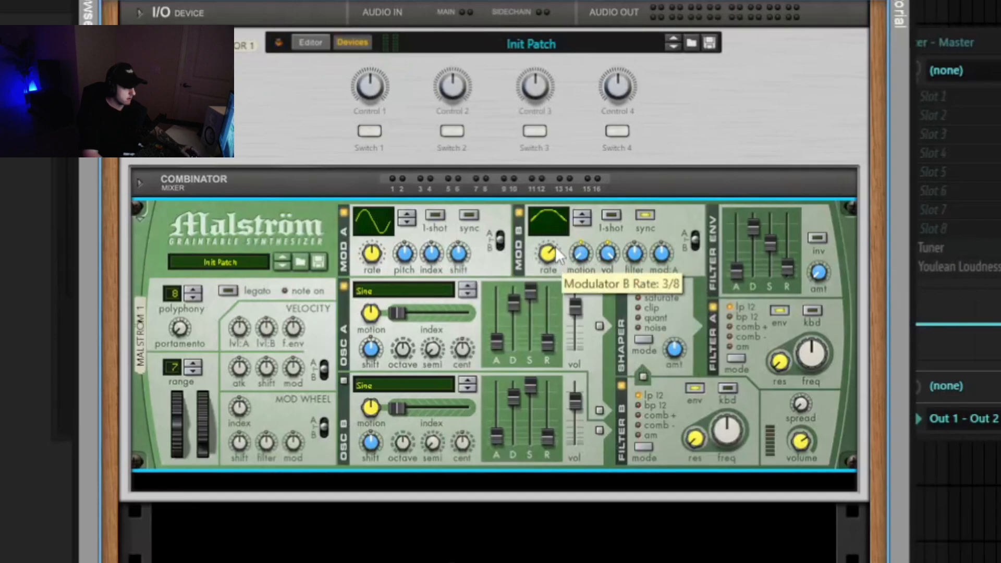
# - Set Malström's Mod B rate knob to 3/8
pyautogui.moveTo(546, 254); pyautogui.dragTo(546, 262)
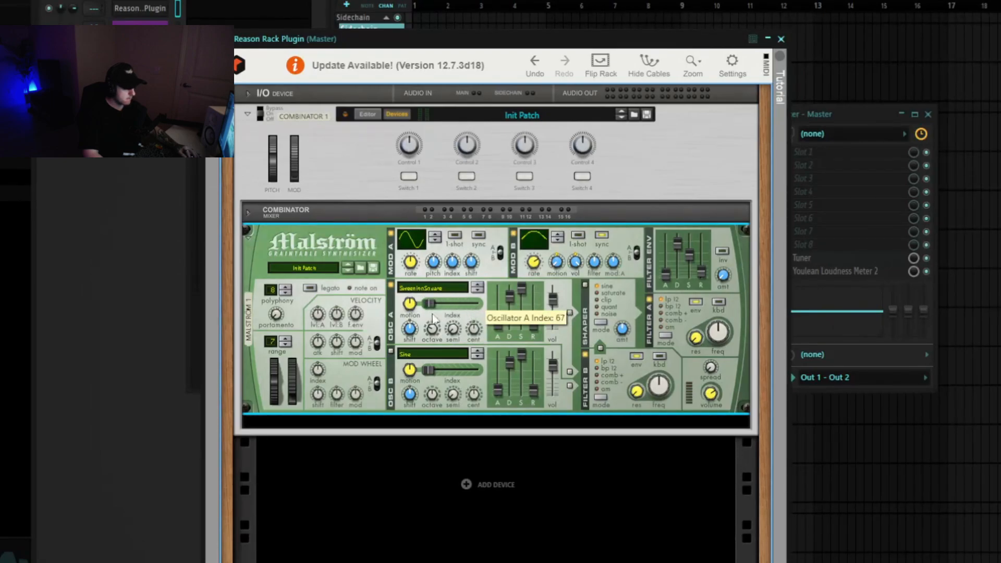
# - Sweep Malström Oscillator A's wavetable index down to about 50
pyautogui.moveTo(427, 305); pyautogui.dragTo(434, 319)
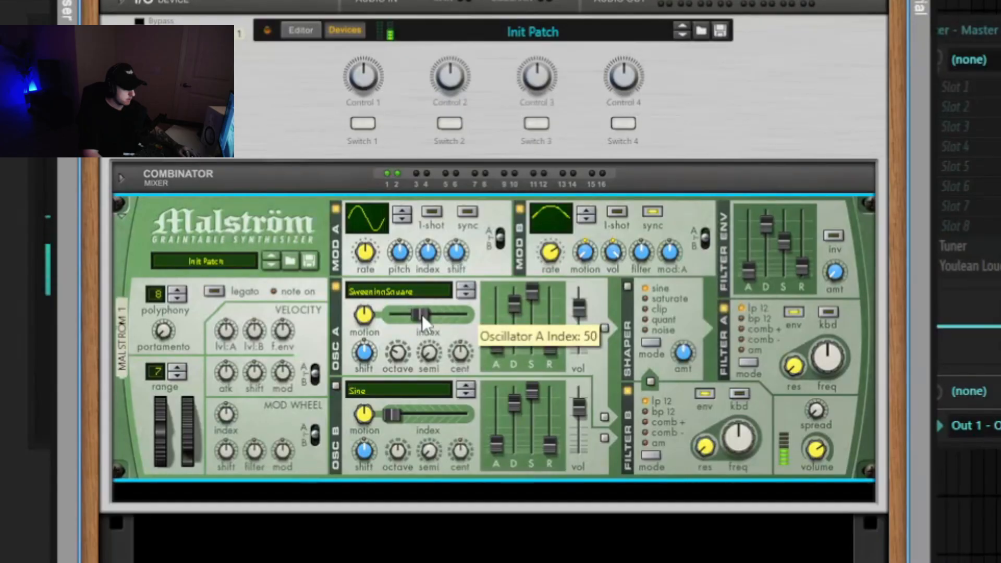
pyautogui.moveTo(424, 316); pyautogui.dragTo(404, 316)
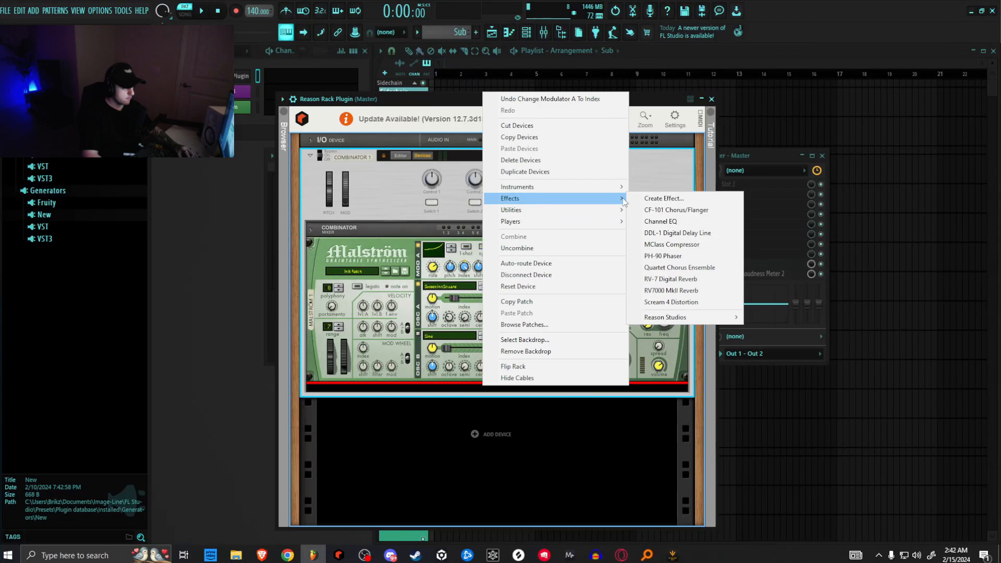
# - Add Scream 4 Distortion below Malström and set its P2 knob to 54
pyautogui.click(671, 302)
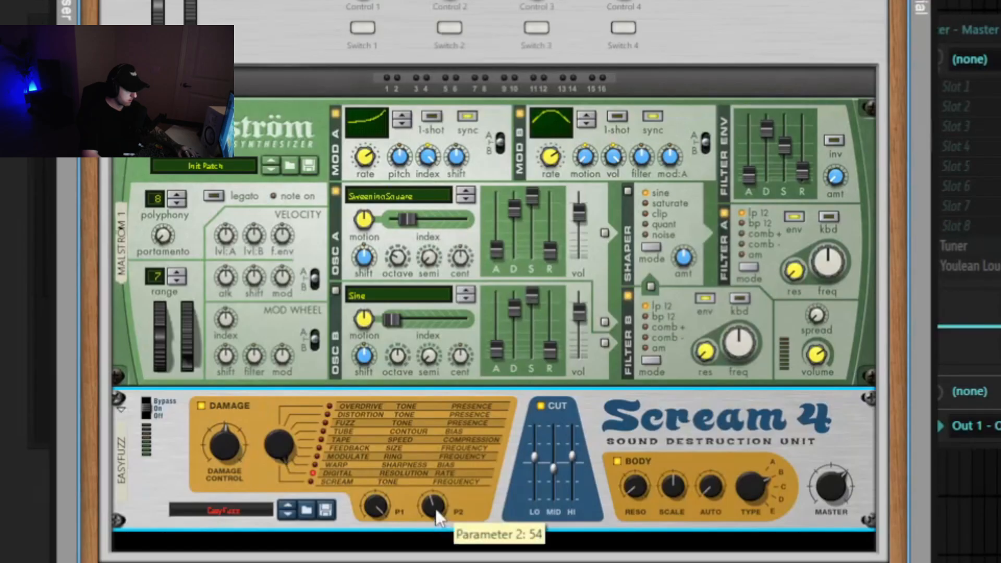
pyautogui.moveTo(434, 507); pyautogui.dragTo(434, 491)
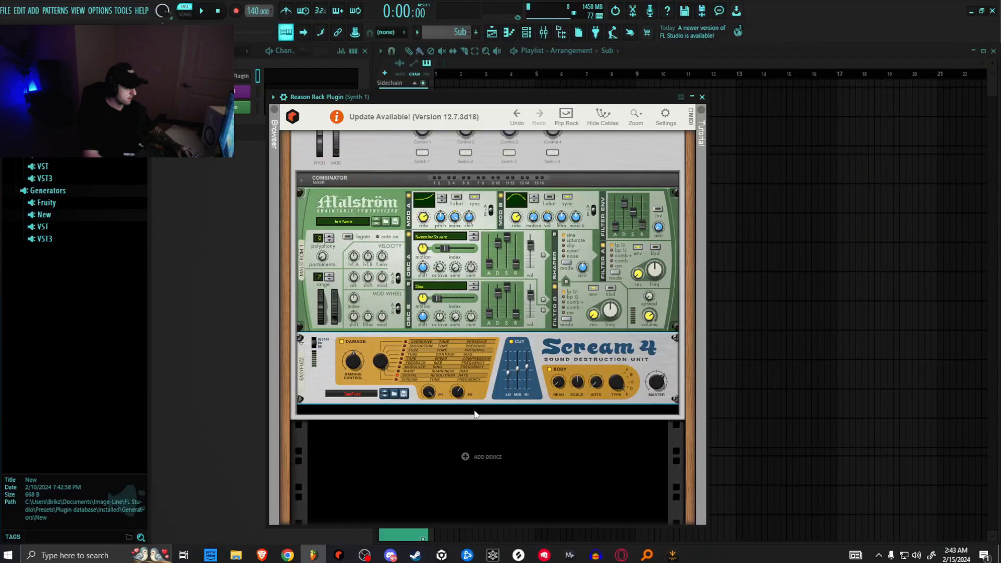
# - Add a CF-101 below Scream 4 and turn its Mod Amount to 0
pyautogui.rightClick(476, 414)
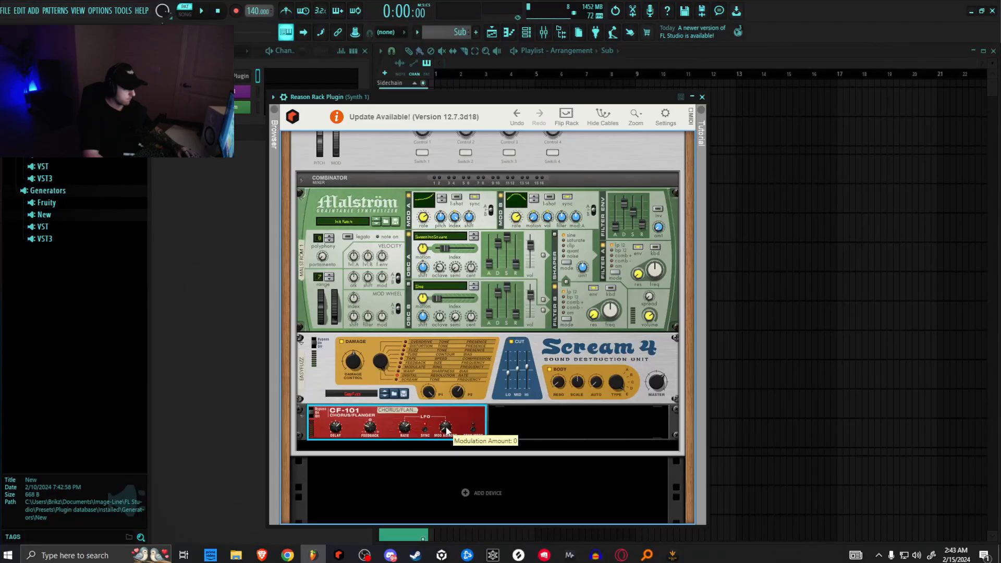
pyautogui.moveTo(445, 427); pyautogui.dragTo(447, 421)
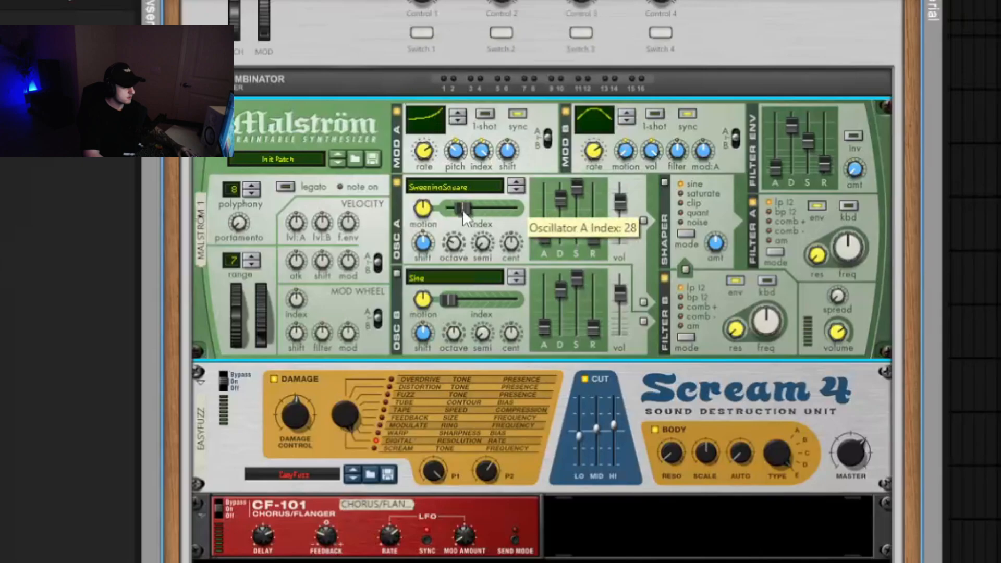
# - Sweep Oscillator A's wavetable index up to about 77, back down, and up again
pyautogui.moveTo(460, 209); pyautogui.dragTo(495, 210)
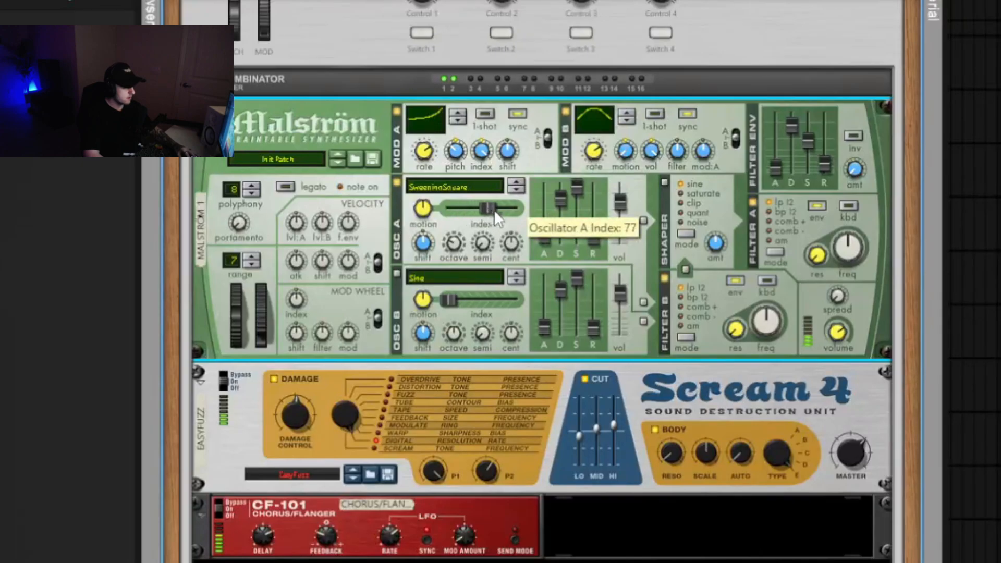
pyautogui.moveTo(498, 208); pyautogui.dragTo(460, 207)
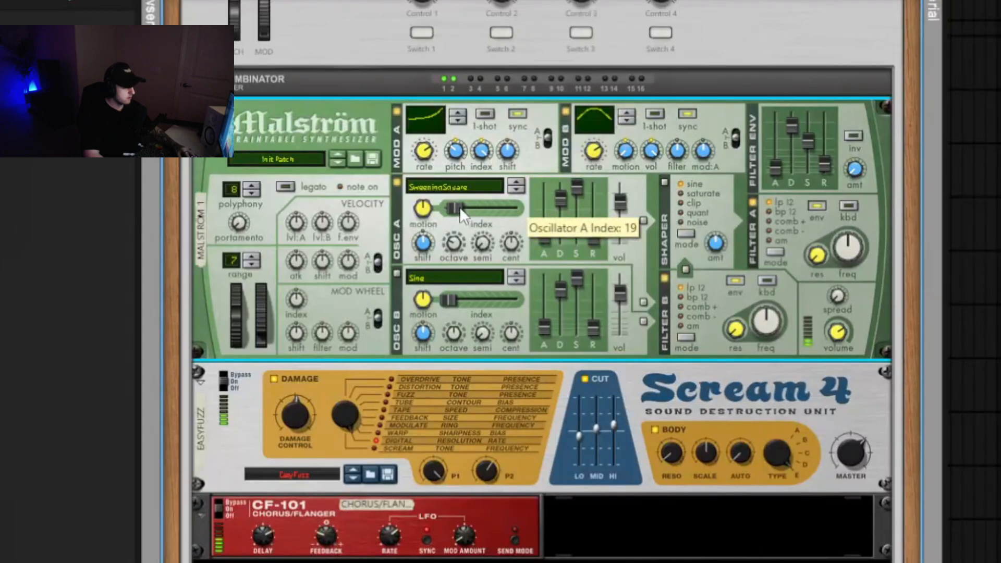
pyautogui.moveTo(453, 209); pyautogui.dragTo(479, 208)
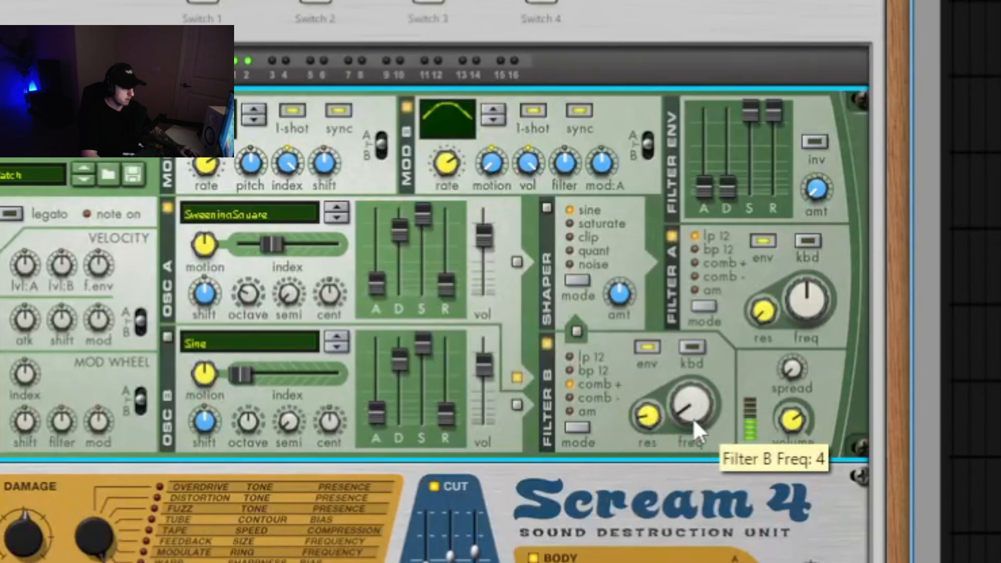
# - Lower Filter B's frequency and raise Scream 4's second parameter to 54, then 74
pyautogui.moveTo(689, 415); pyautogui.dragTo(689, 402)
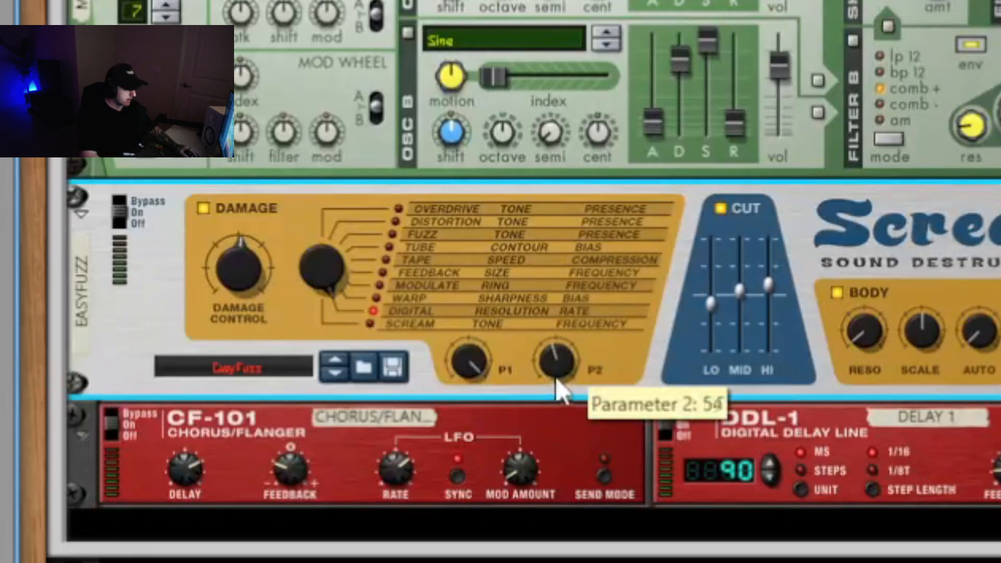
pyautogui.moveTo(555, 383); pyautogui.dragTo(555, 358)
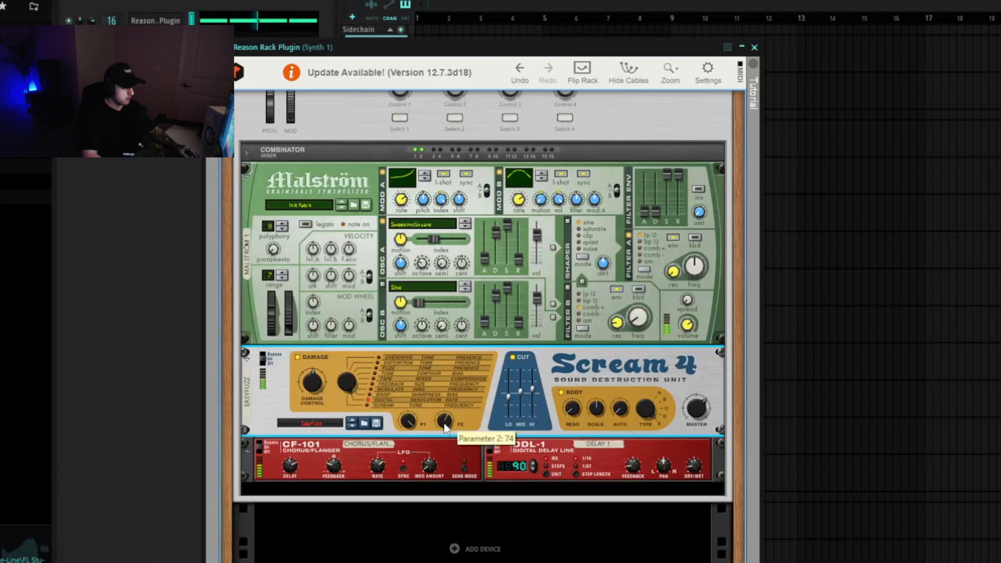
pyautogui.moveTo(444, 421); pyautogui.dragTo(446, 433)
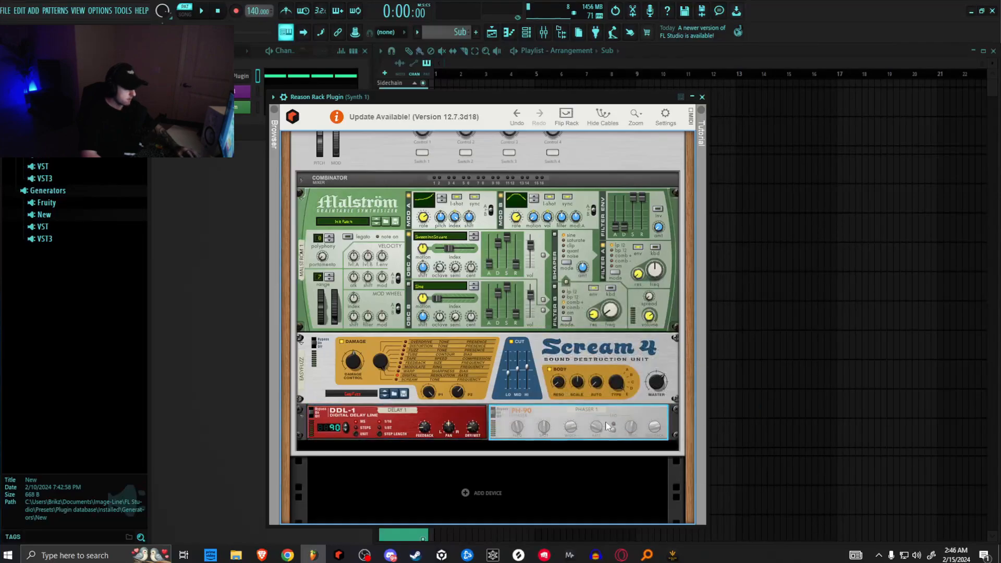
# - Set the PH-90 phaser split to 58 and frequency to 32, nudging split to 64 and back
pyautogui.click(603, 431)
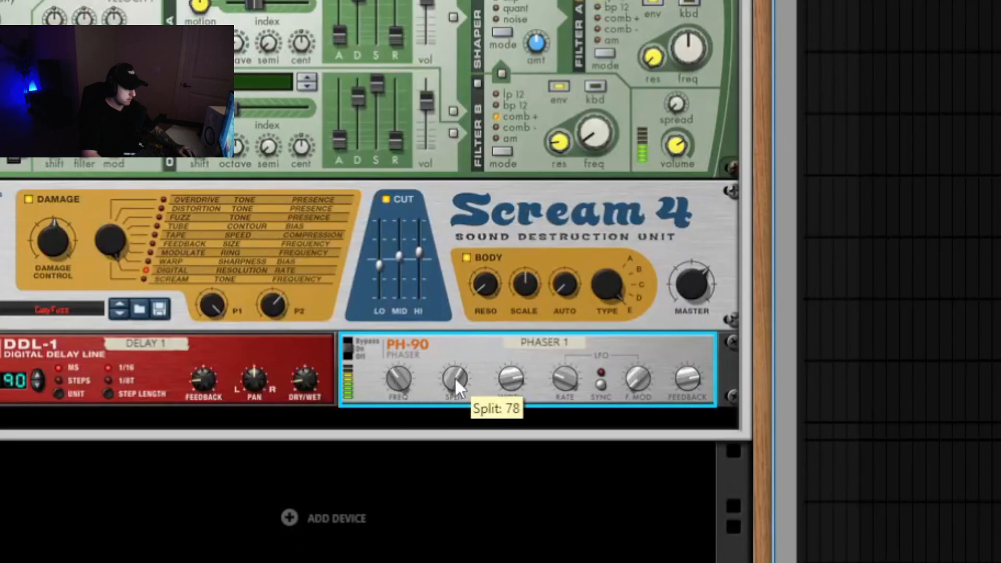
pyautogui.moveTo(455, 380); pyautogui.dragTo(455, 398)
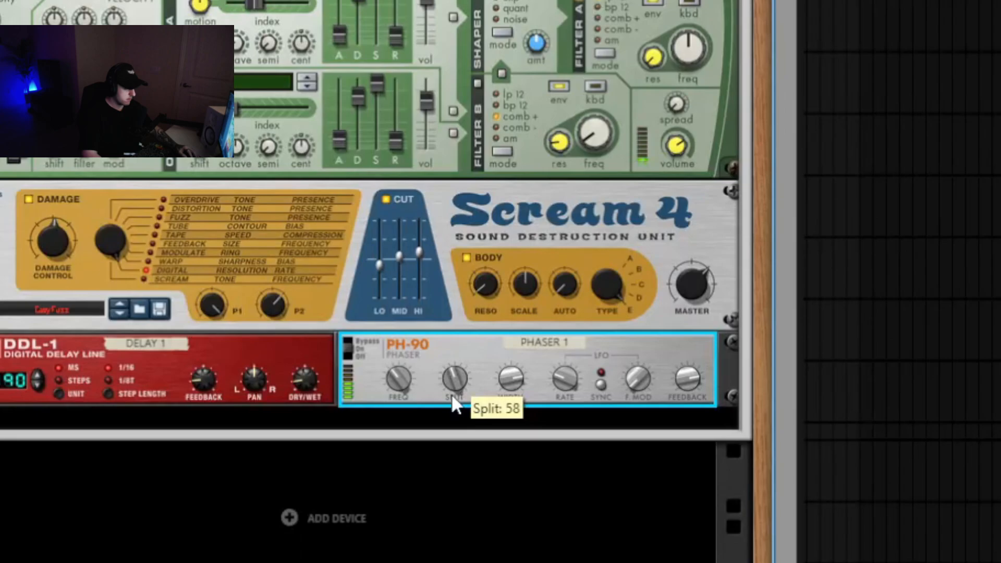
pyautogui.moveTo(399, 380)
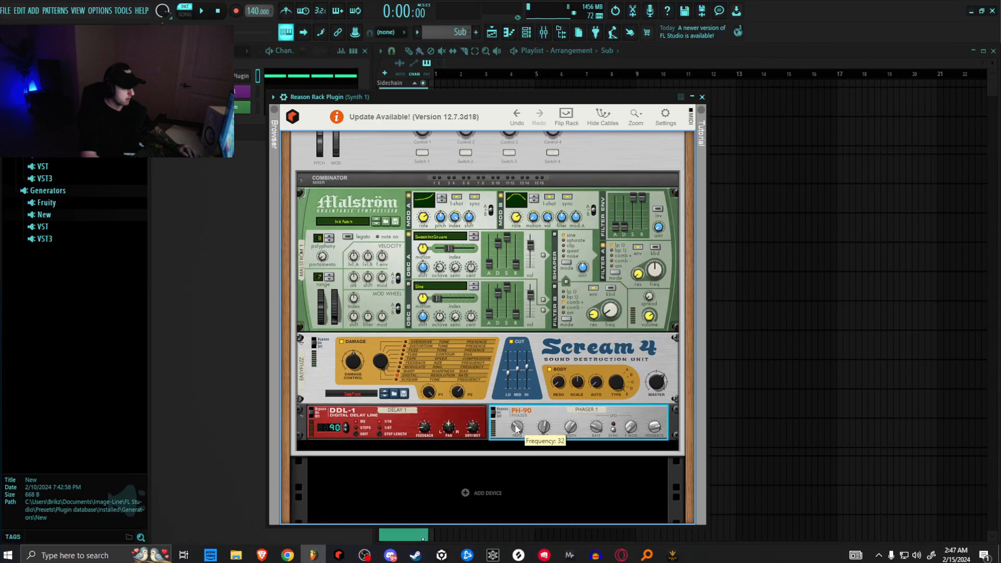
pyautogui.moveTo(515, 428); pyautogui.dragTo(517, 424)
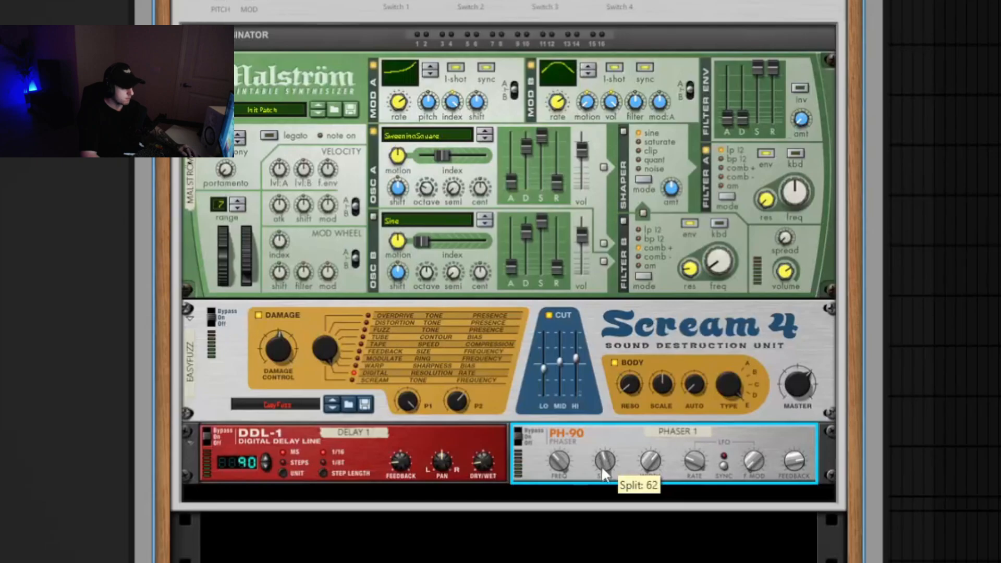
pyautogui.moveTo(559, 461)
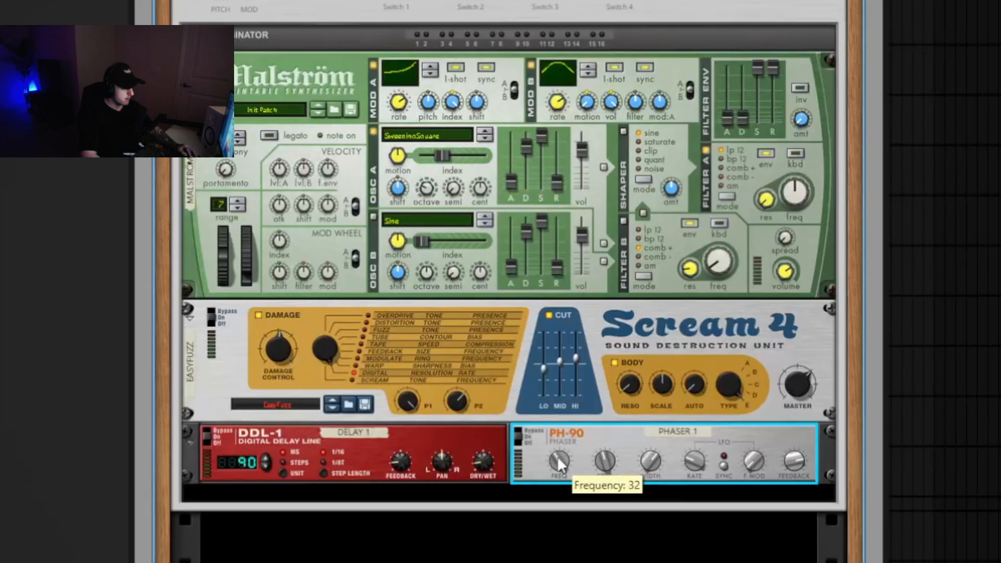
pyautogui.moveTo(560, 460); pyautogui.dragTo(569, 447)
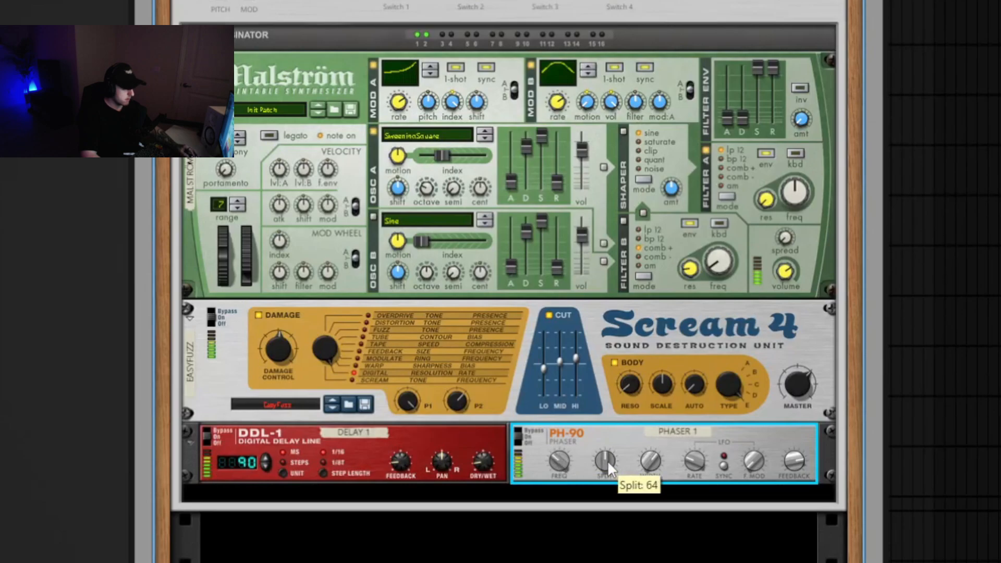
pyautogui.moveTo(558, 529)
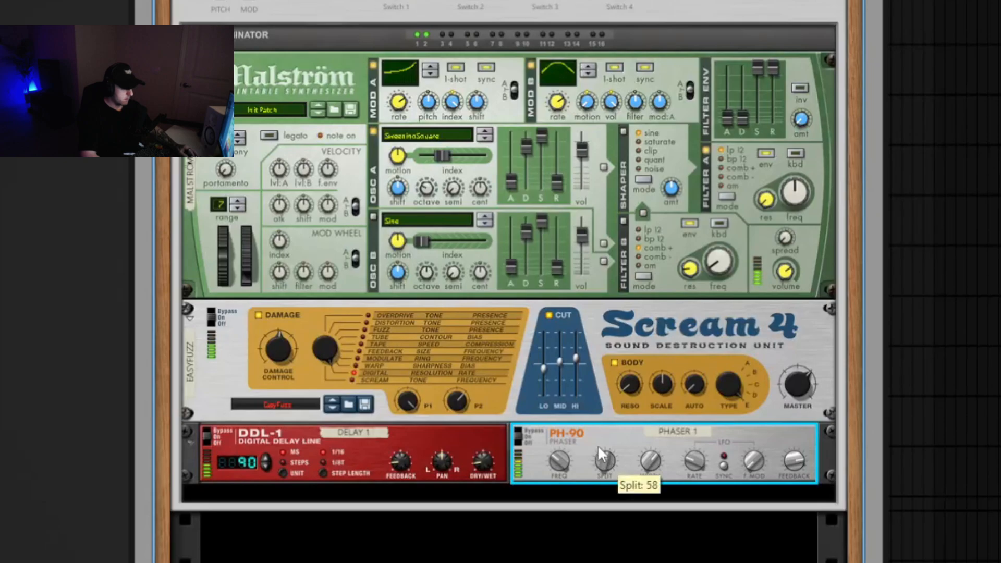
pyautogui.moveTo(603, 453); pyautogui.dragTo(613, 486)
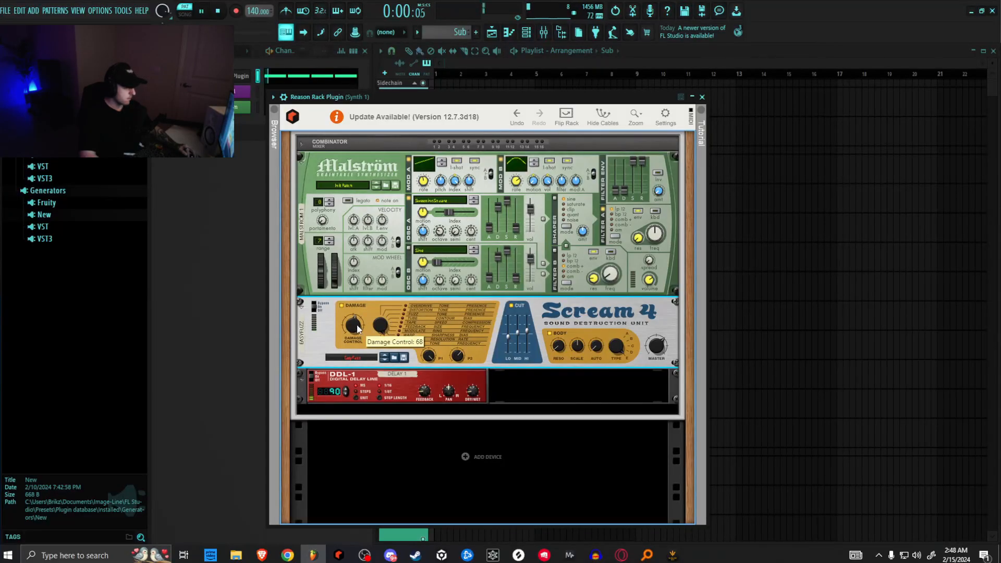
# - Turn Scream 4's damage control down from 68 to 60
pyautogui.moveTo(351, 322); pyautogui.dragTo(351, 336)
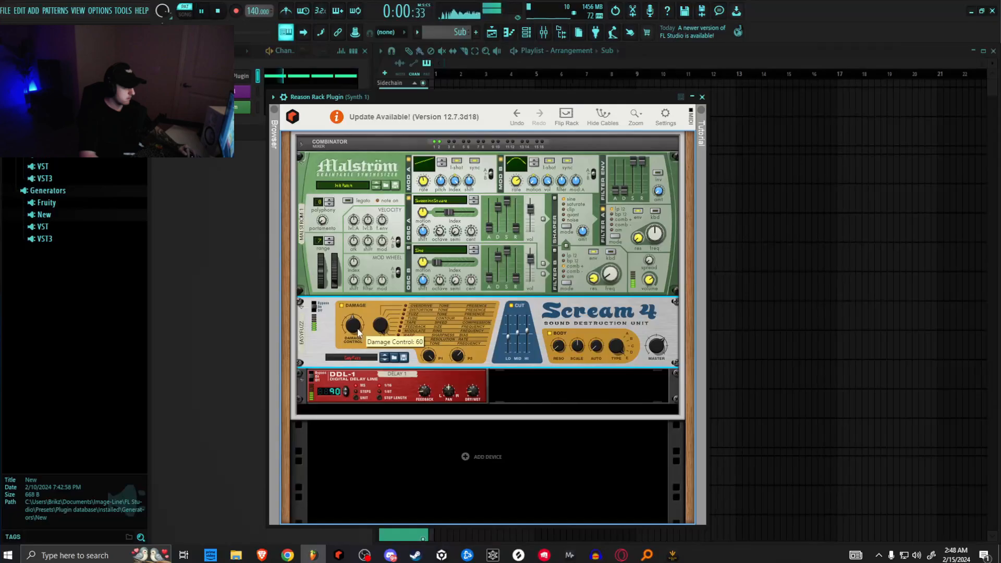